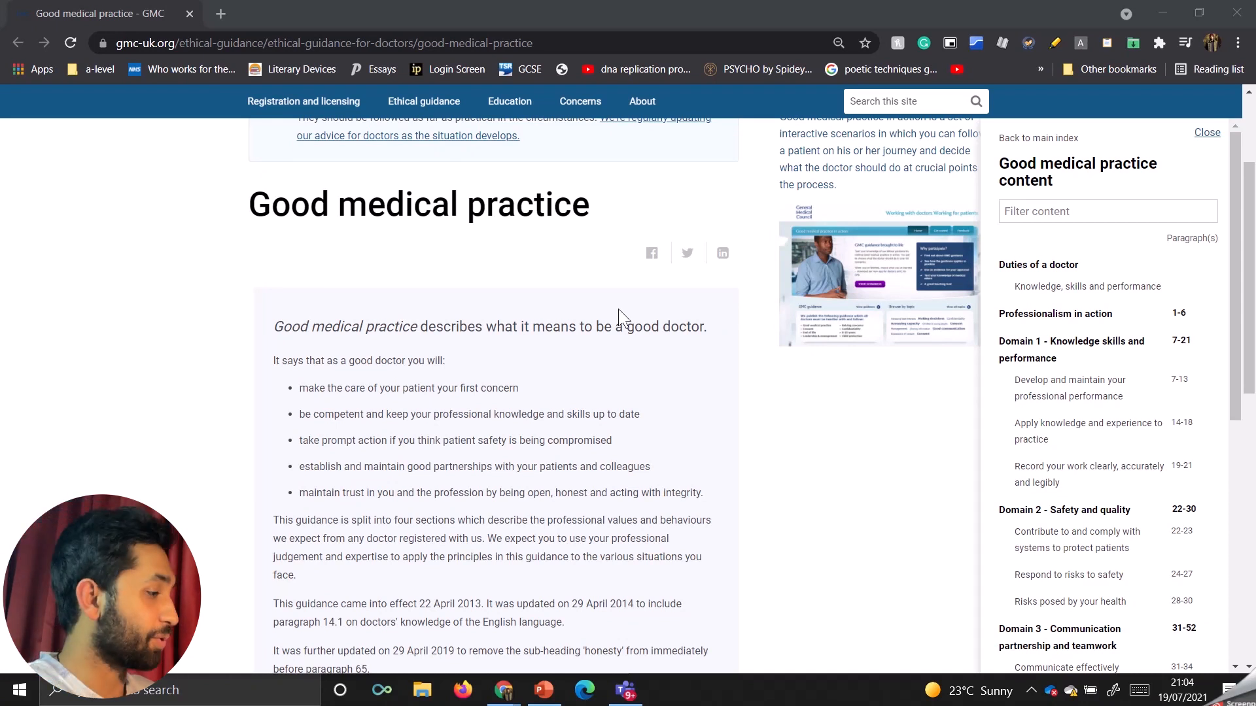
{"action": "mouse_move", "coordinate": [713, 130]}
{"action": "type", "text": "the good medical practice"}
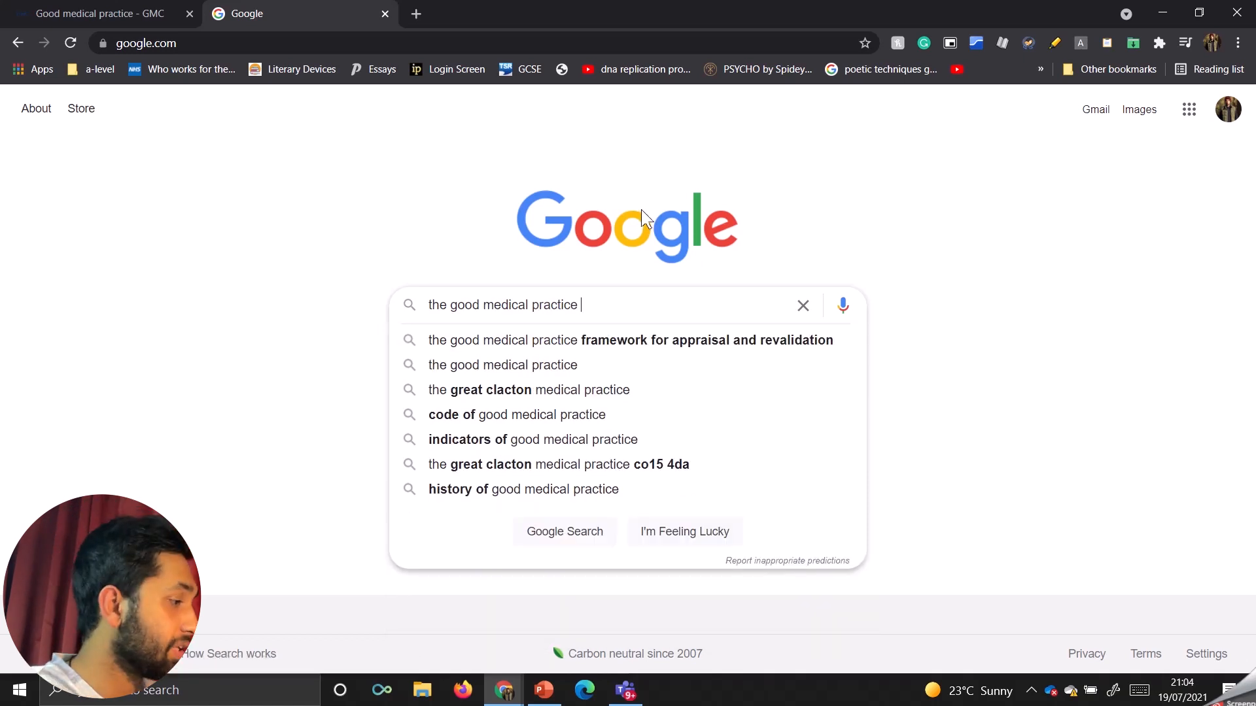
Search Google for 'the good medical practice GMC' and open the 'Good medical practice - GMC' result.
{"action": "type", "text": " GMC"}
{"action": "key", "text": "Return"}
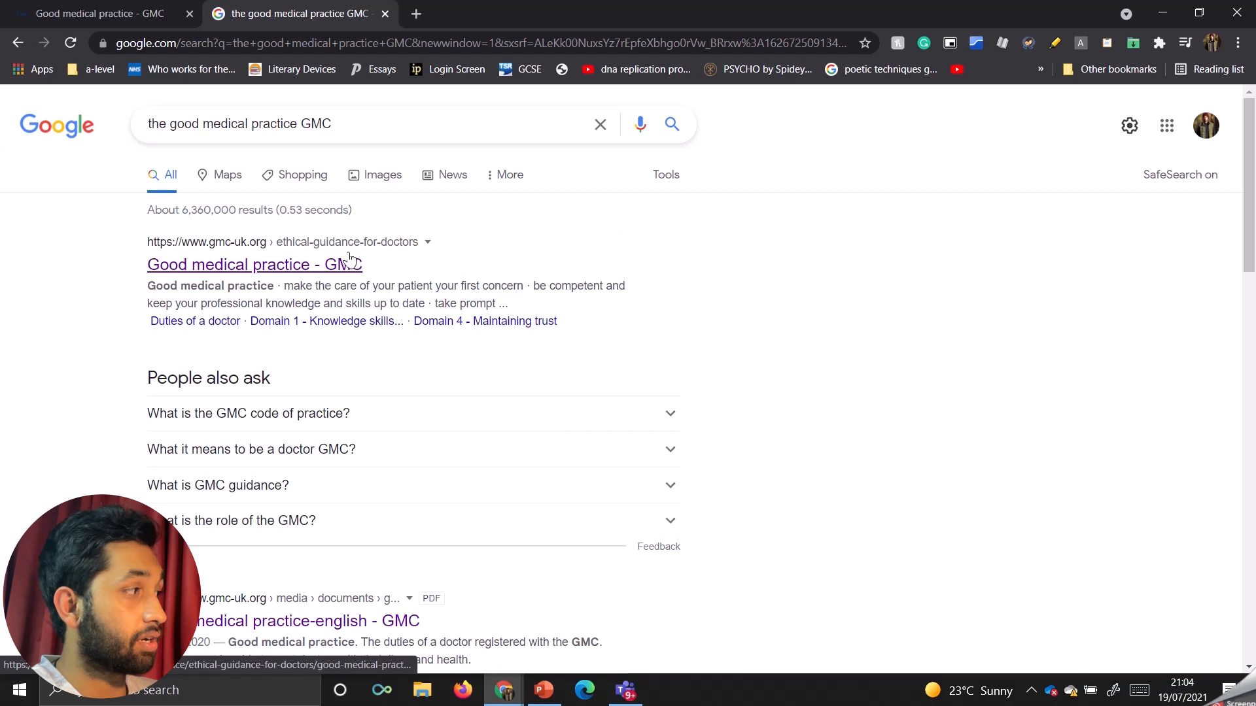
{"action": "left_click", "coordinate": [254, 264]}
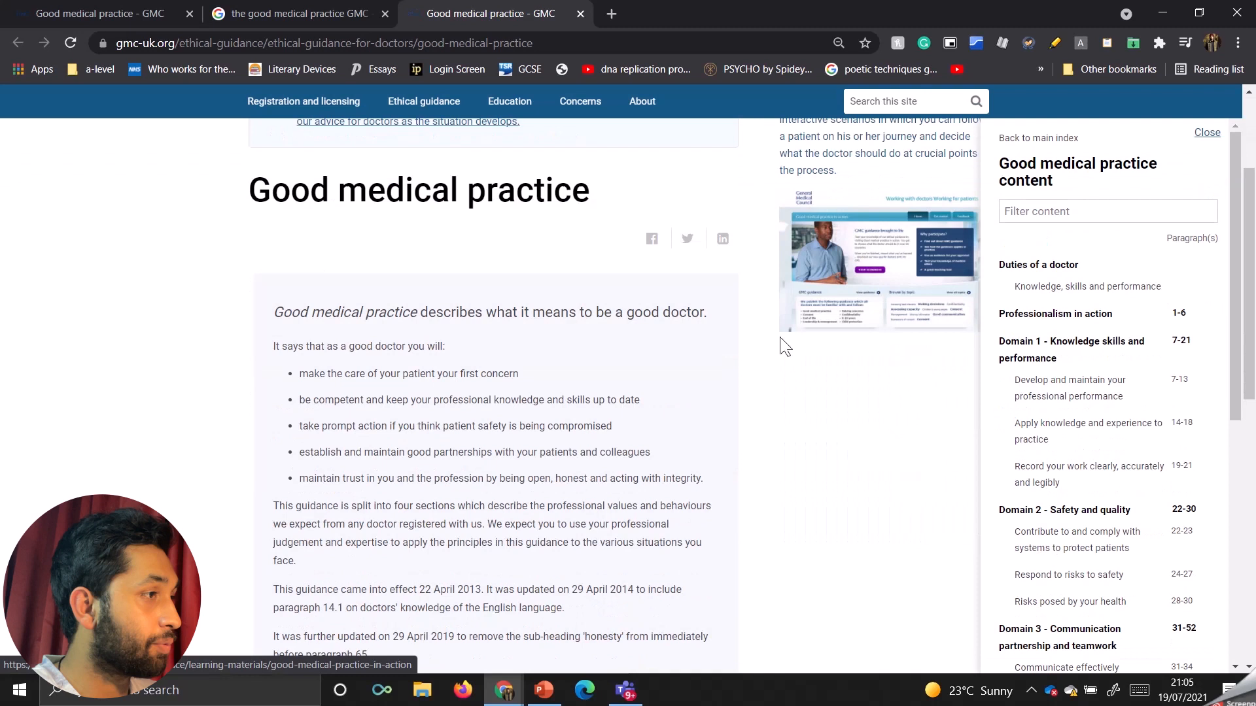
Open the 'Good medical practice (English)' PDF from the Download the guidance section.
{"action": "scroll", "scroll_direction": "down", "scroll_amount": 3}
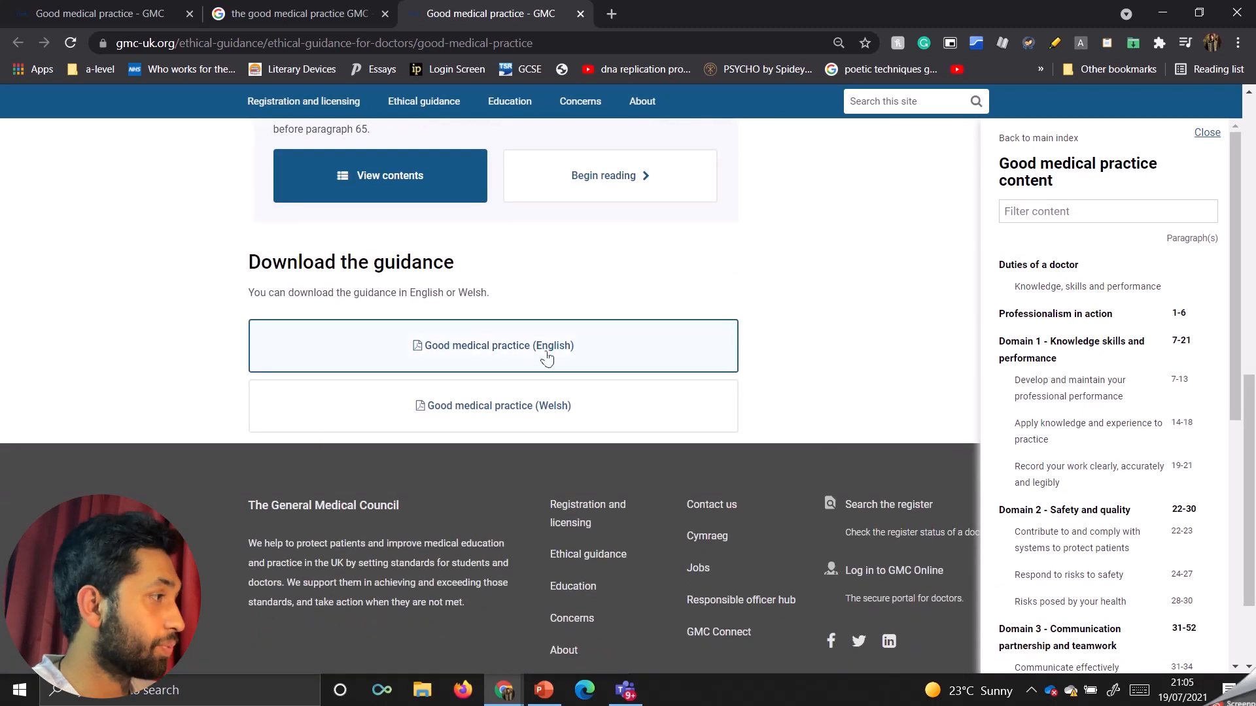
{"action": "mouse_move", "coordinate": [530, 361]}
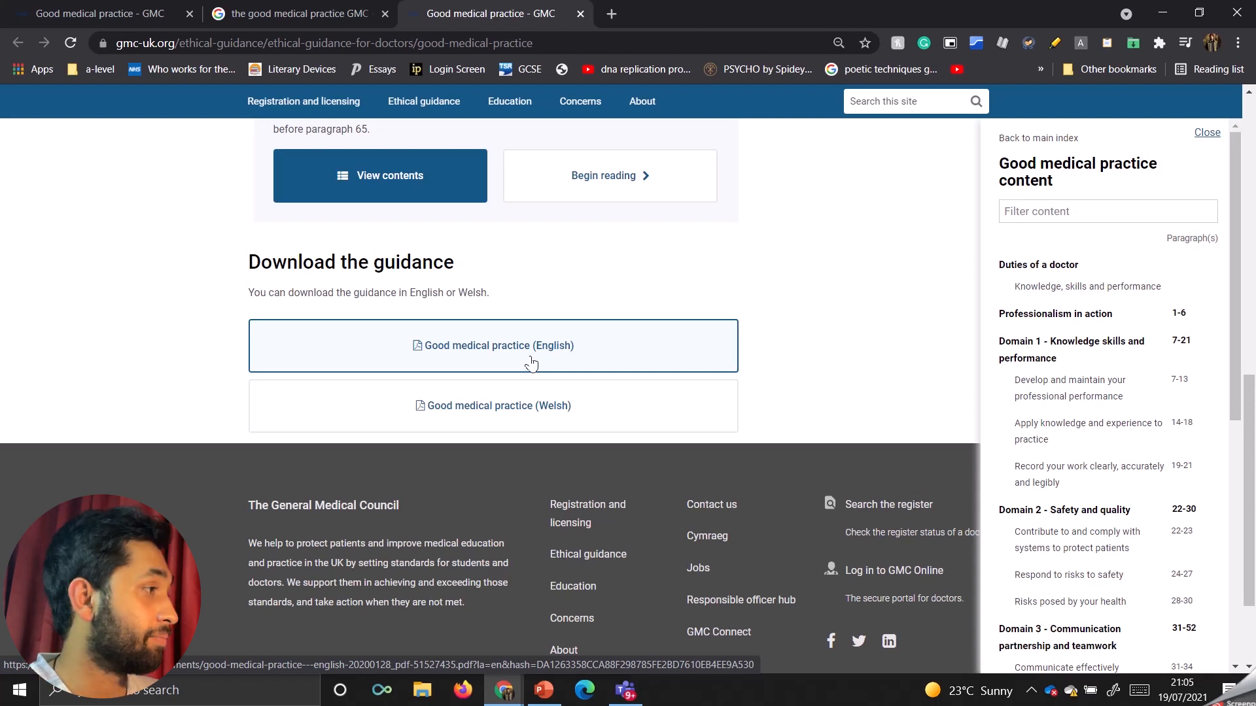
{"action": "left_click", "coordinate": [493, 345]}
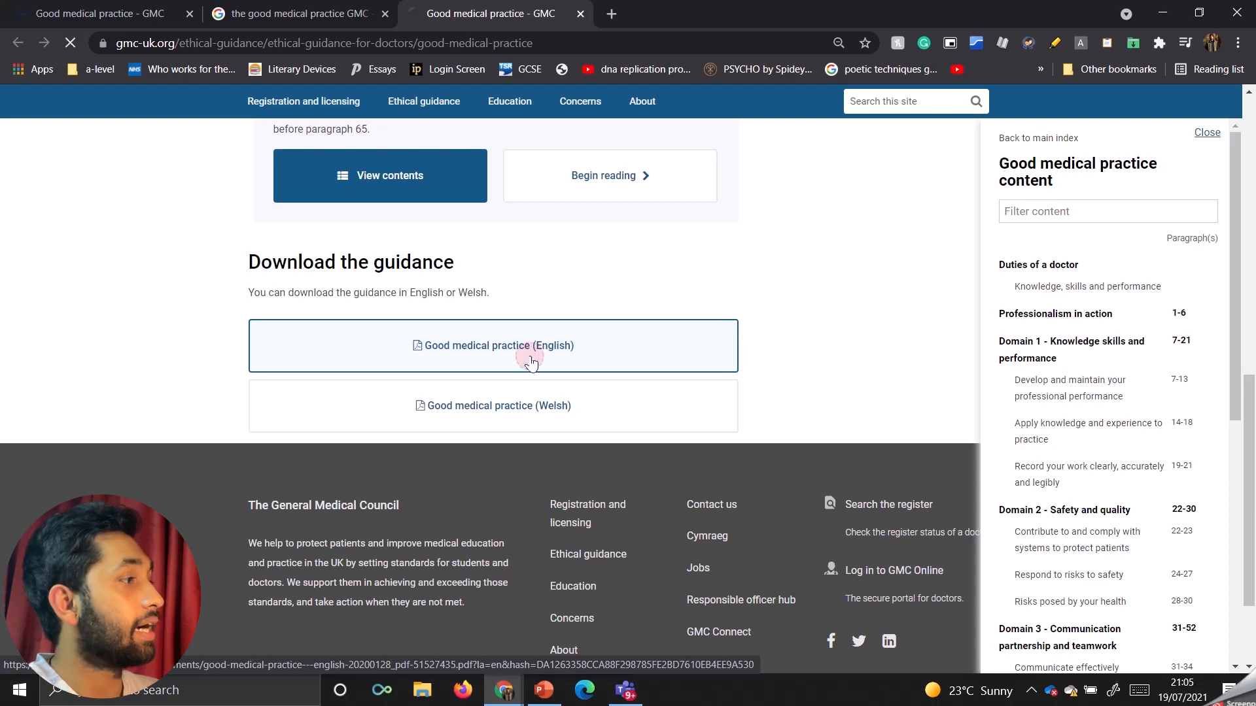
{"action": "left_click", "coordinate": [493, 346]}
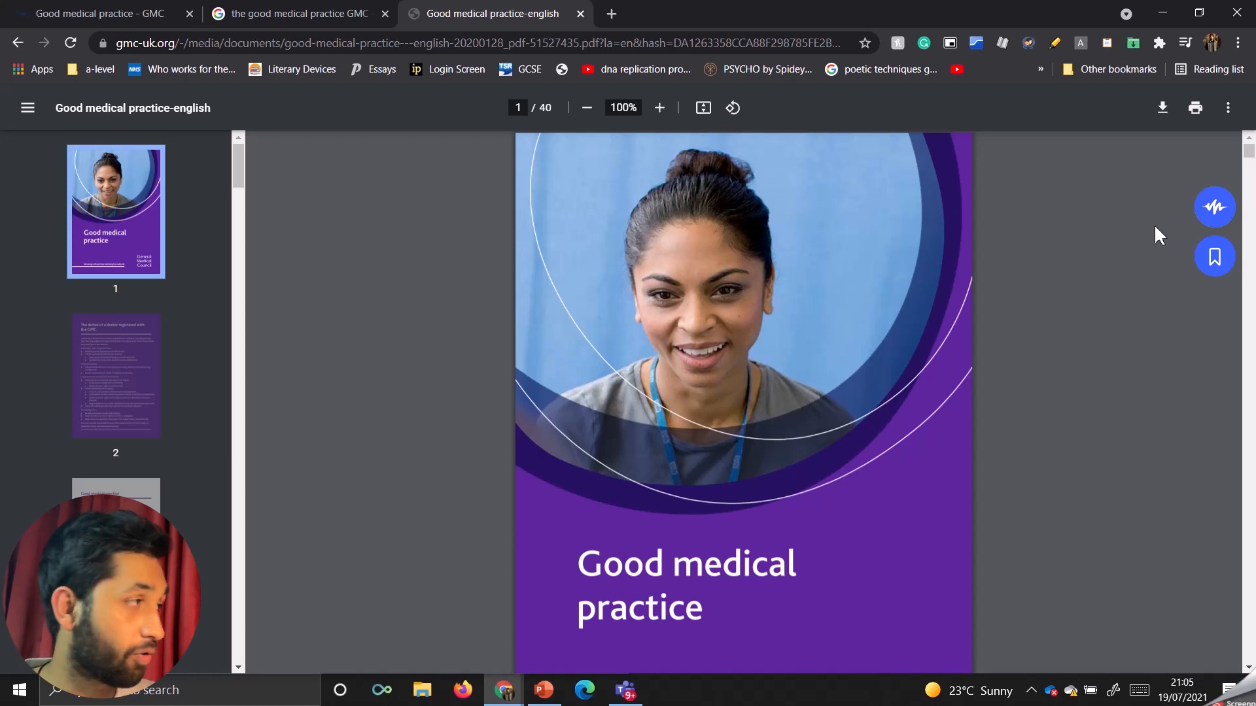
{"action": "mouse_move", "coordinate": [671, 68]}
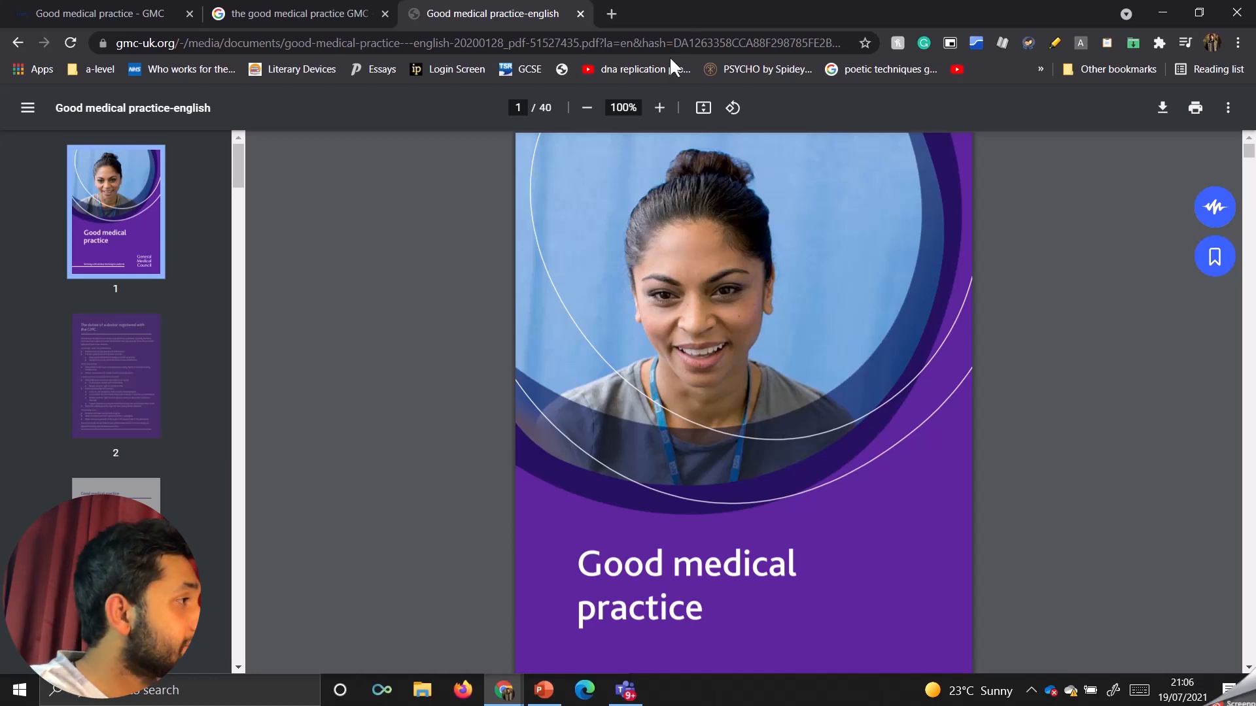
Scroll the Good medical practice PDF from the cover toward page 5, 'About this guidance'.
{"action": "scroll", "scroll_direction": "down", "scroll_amount": 3}
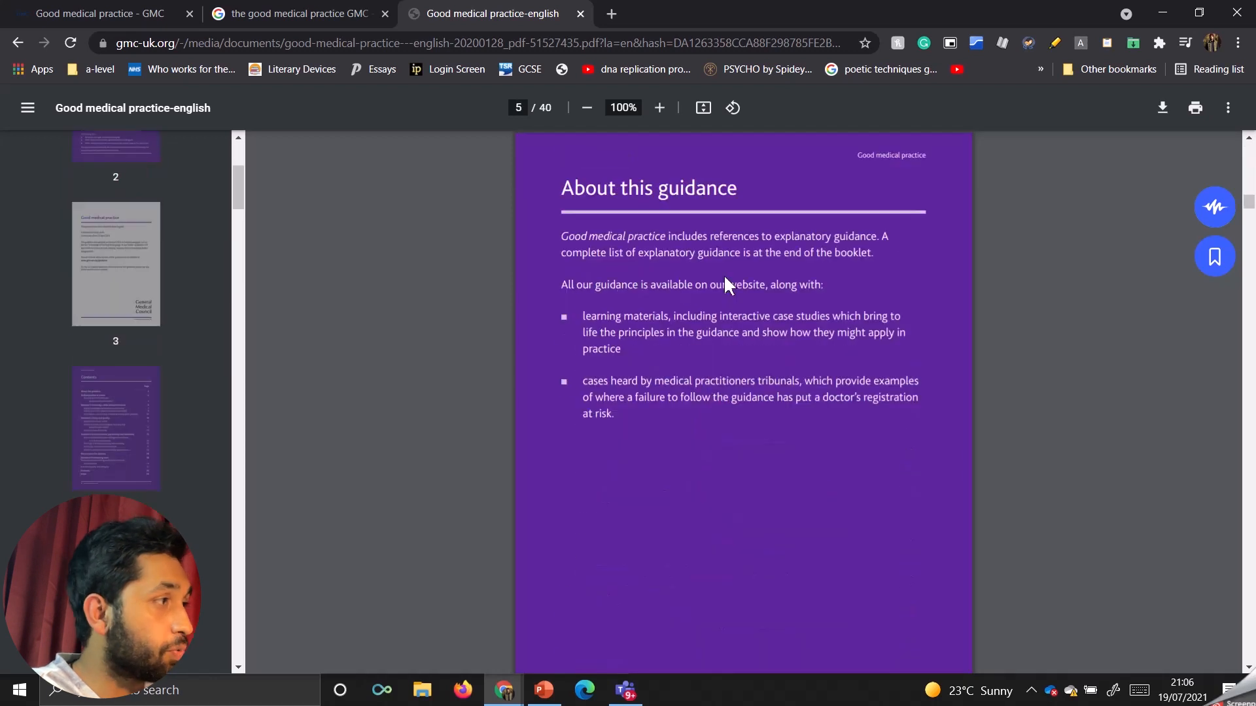
{"action": "scroll", "scroll_direction": "down", "scroll_amount": 3}
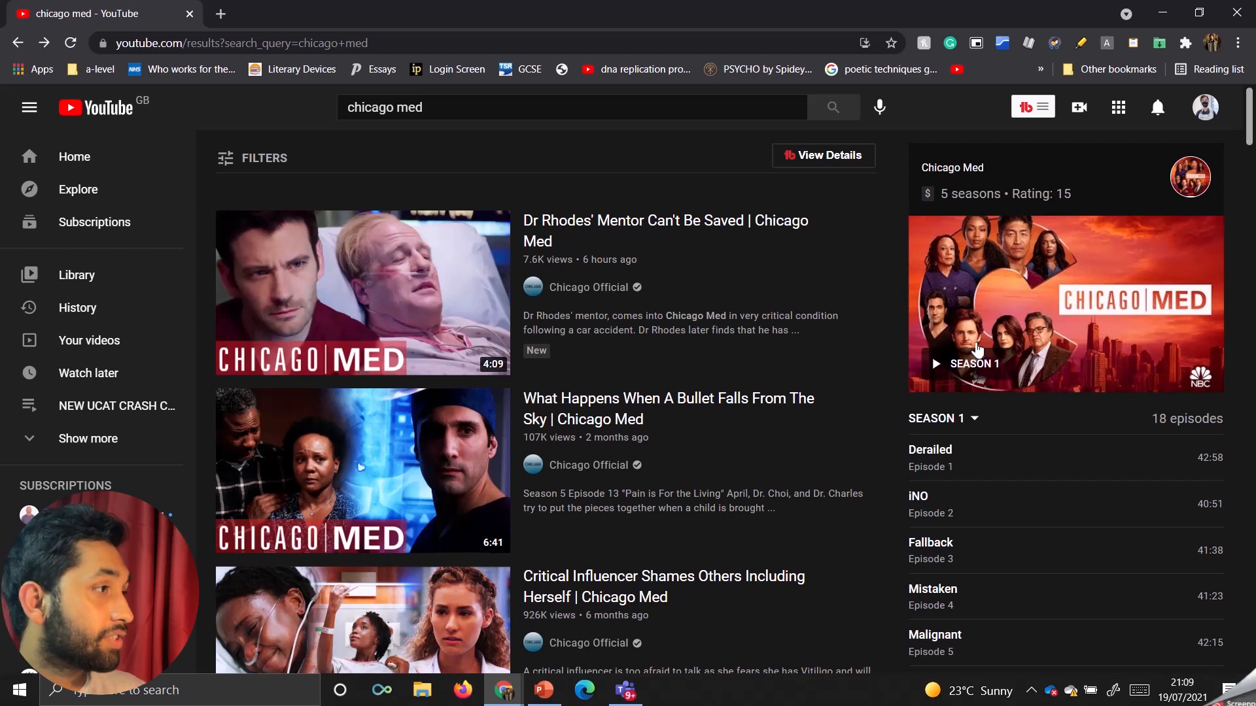
Scroll through the 'chicago med' YouTube results and the Season 1 episode panel.
{"action": "scroll", "scroll_direction": "down", "scroll_amount": 3}
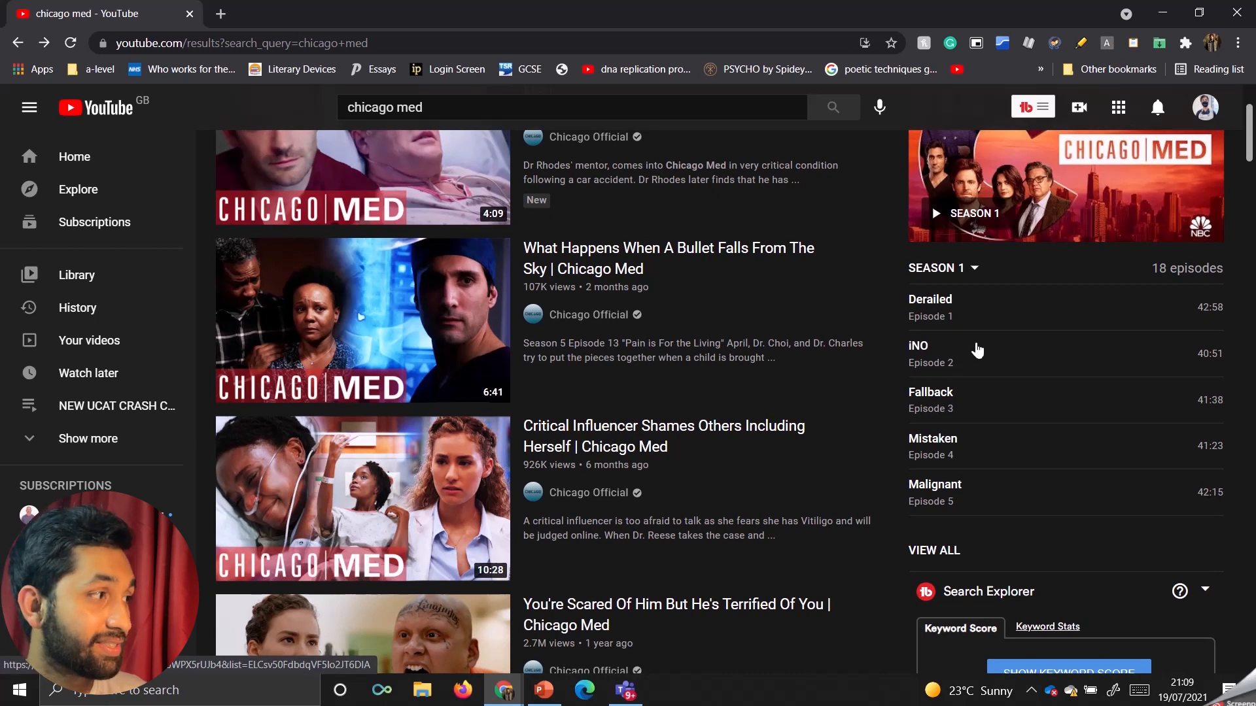
{"action": "scroll", "scroll_direction": "up", "scroll_amount": 3}
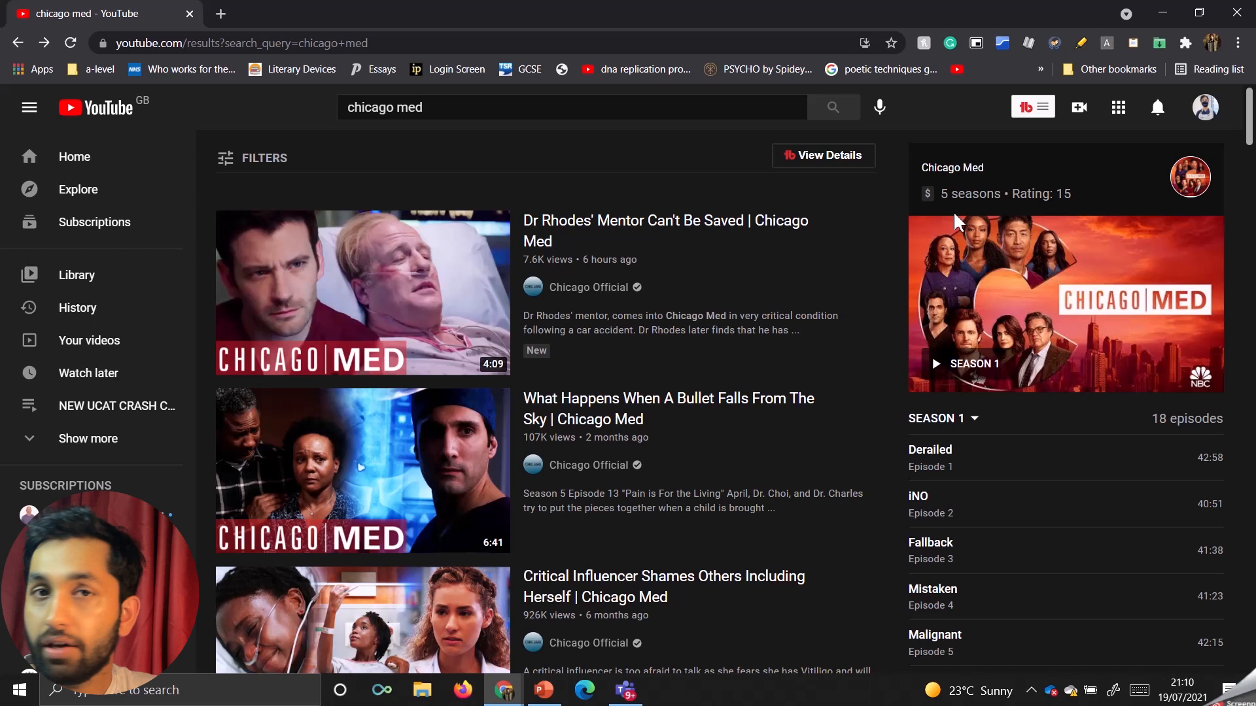